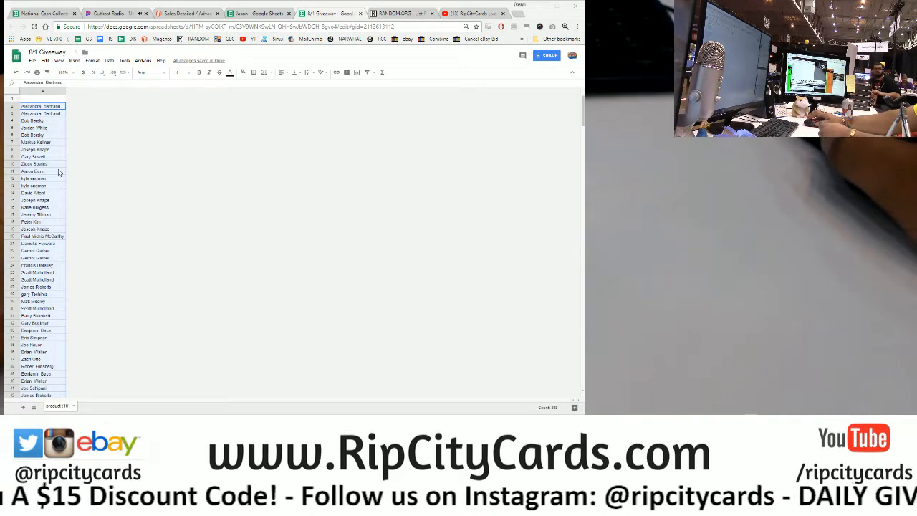
Step: Review the name column and shuffle it with Randomize range from the right-click menu
scroll(down, 3)
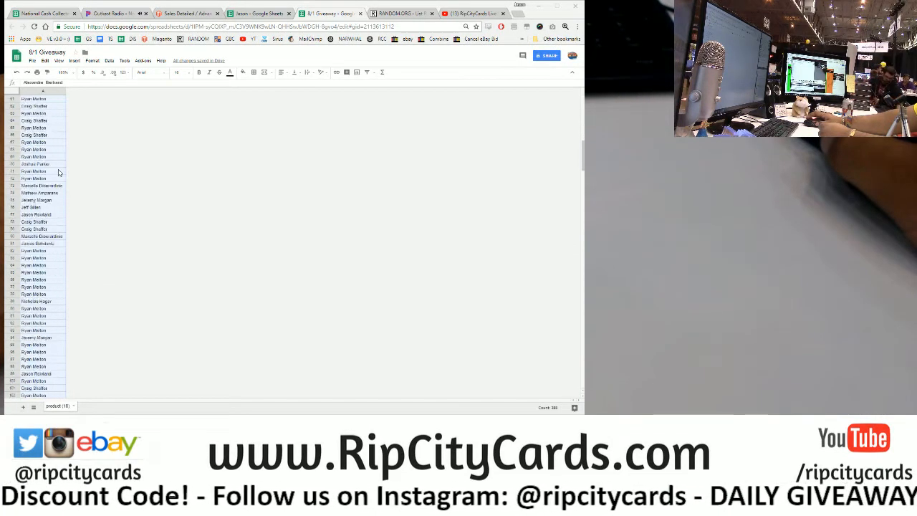
scroll(down, 3)
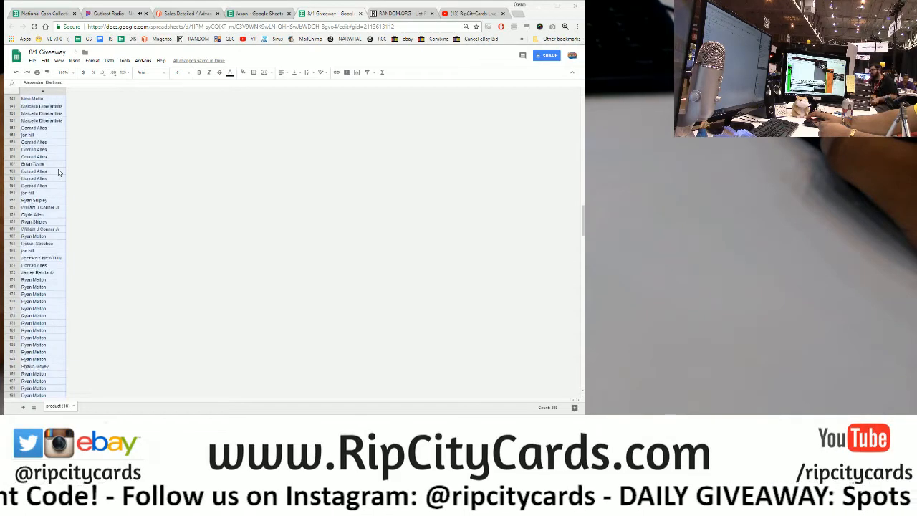
scroll(down, 3)
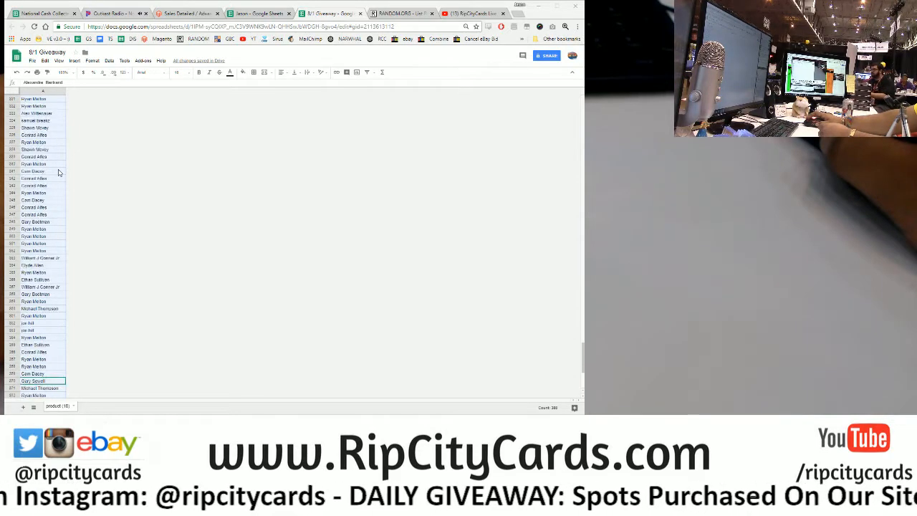
scroll(down, 3)
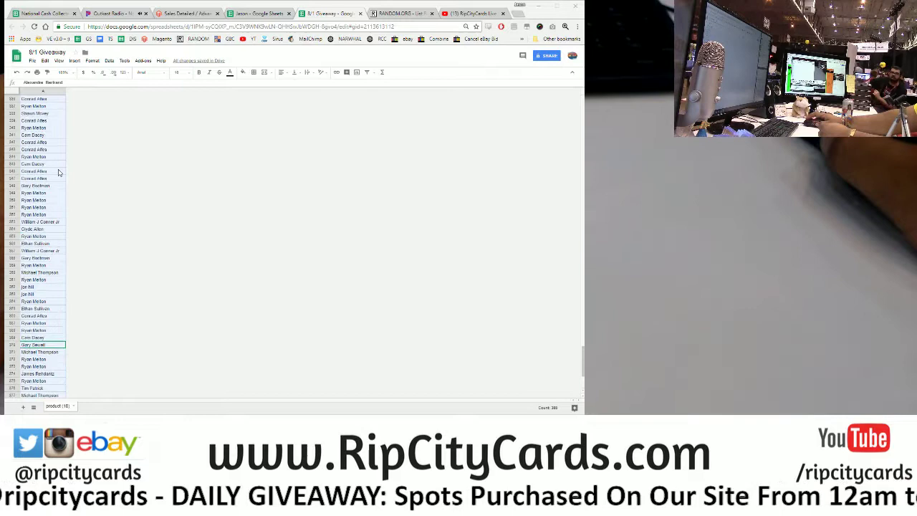
scroll(up, 3)
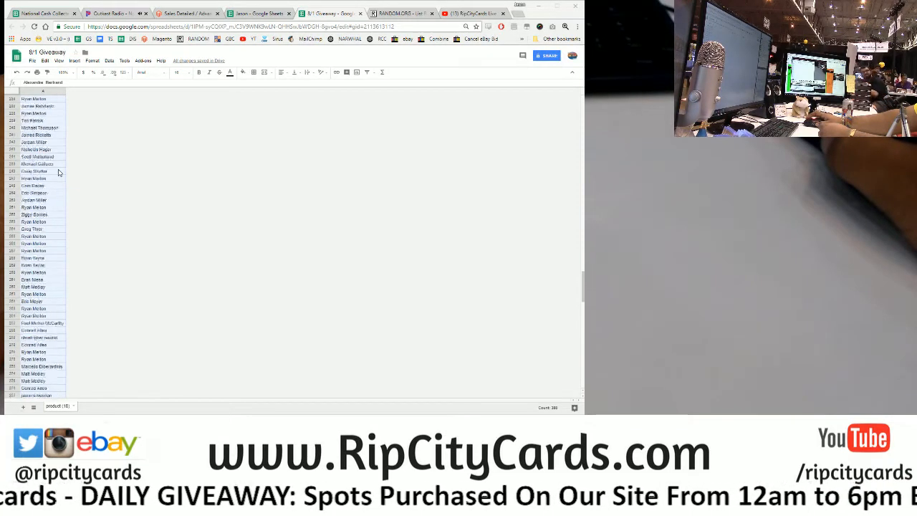
scroll(up, 3)
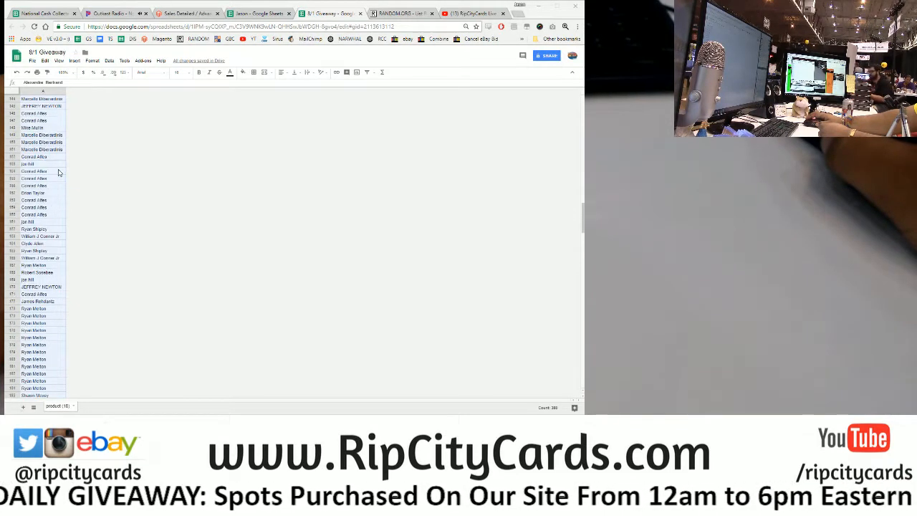
scroll(up, 3)
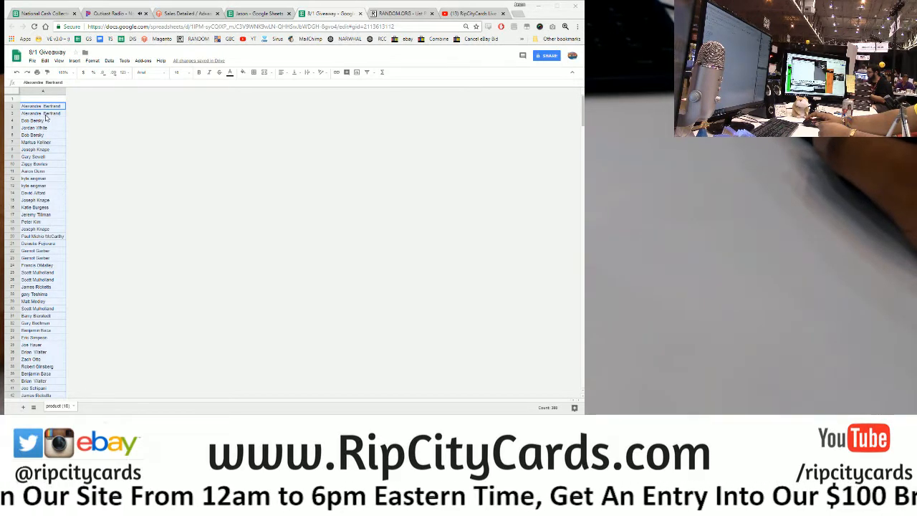
right_click(40, 113)
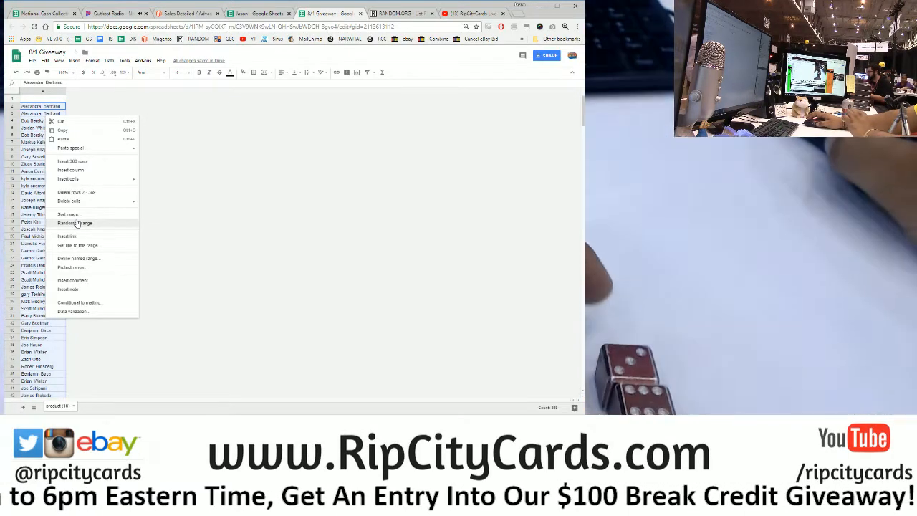
click(74, 223)
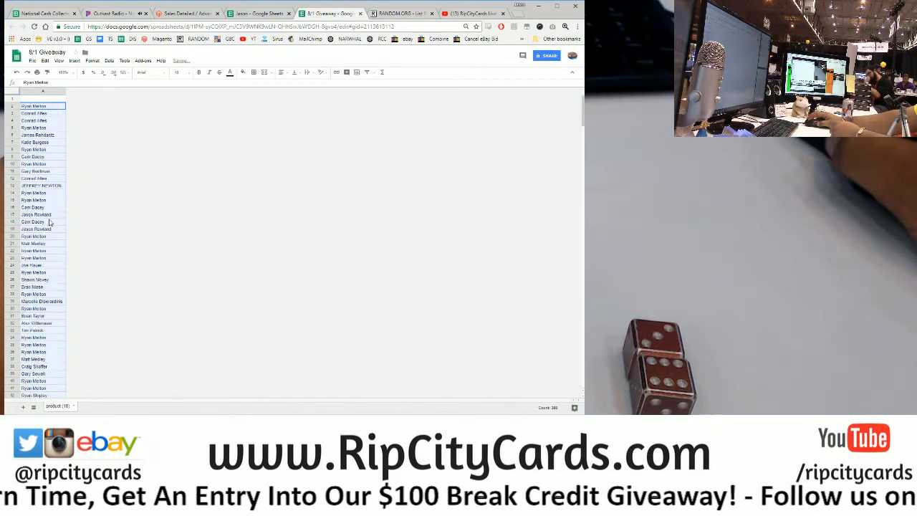
Step: Shuffle the name list two more times and select the second name as a winner
right_click(36, 215)
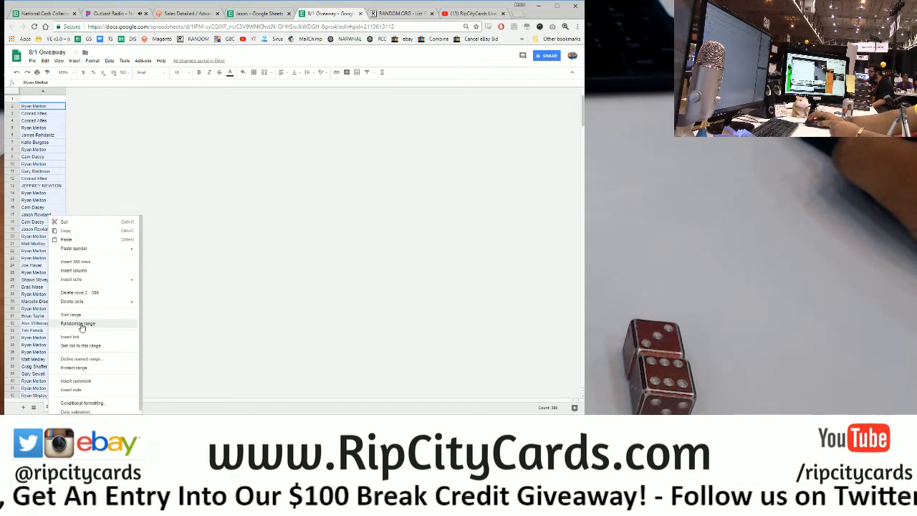
click(77, 324)
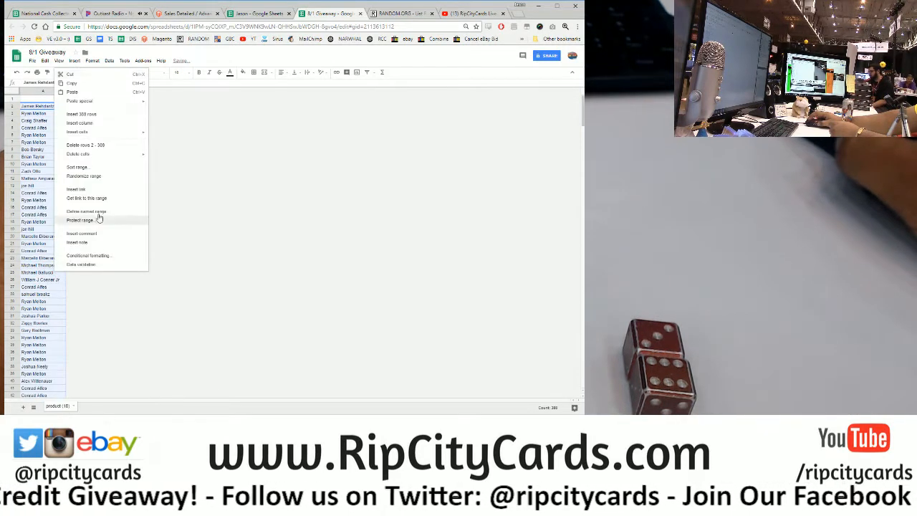
click(83, 175)
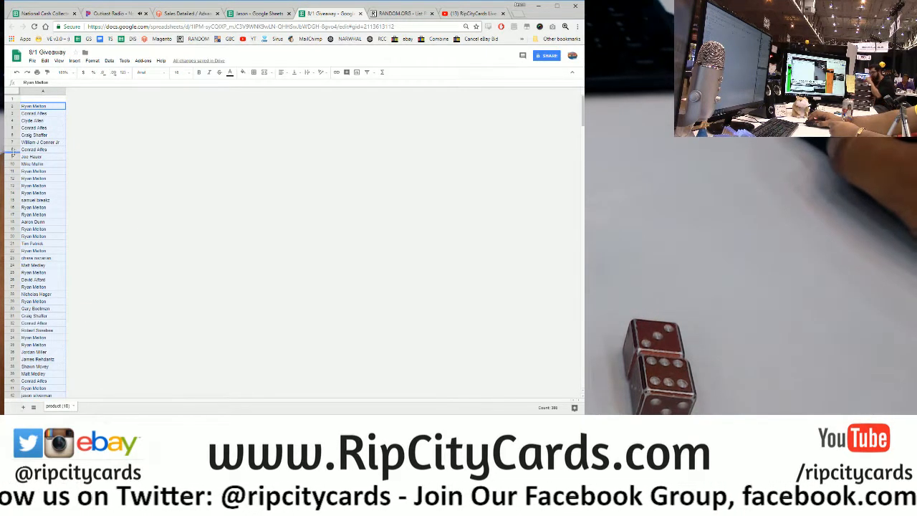
click(35, 114)
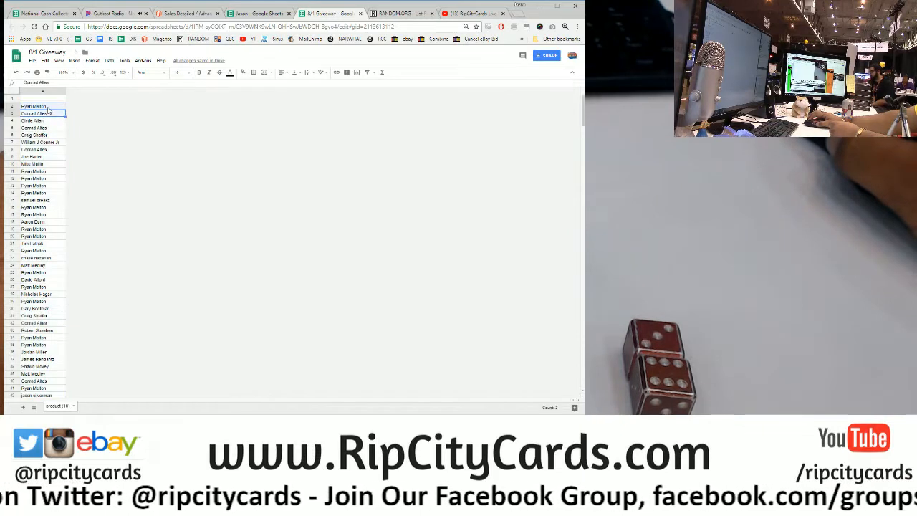